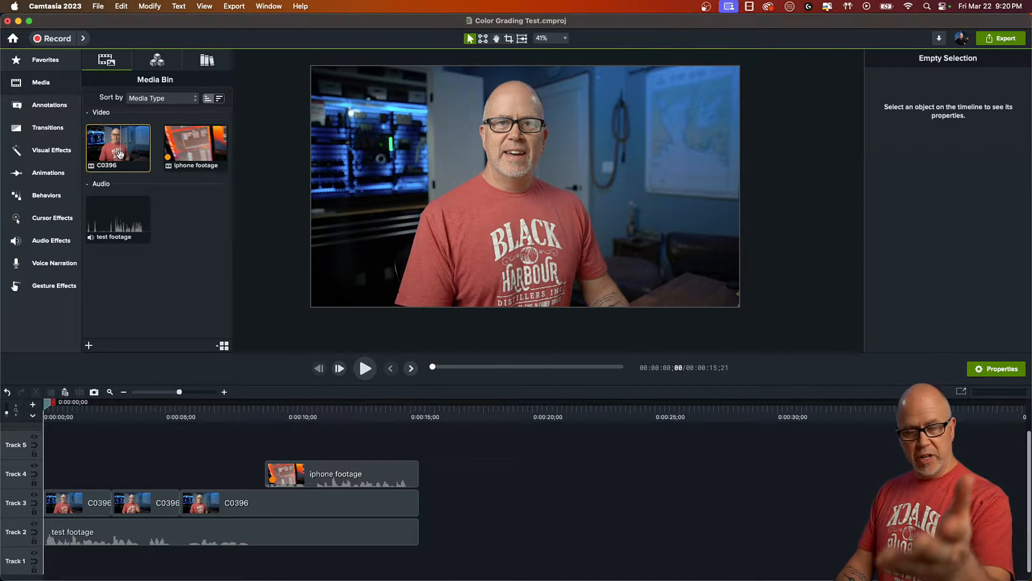
# - Check the iPhone footage in the media bin, then select the first C0396 clip on Track 3
pyautogui.click(195, 144)
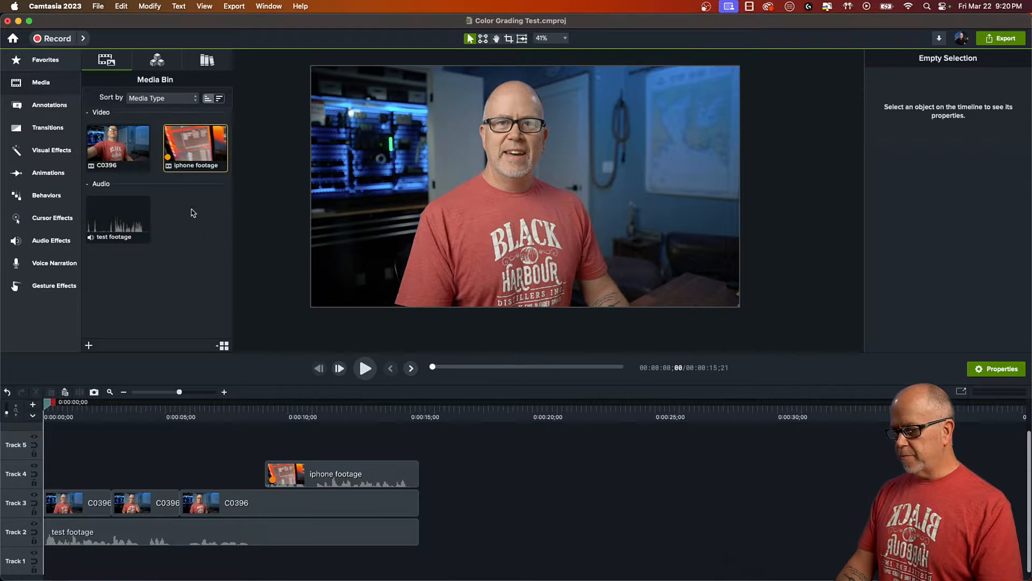
pyautogui.moveTo(64, 477)
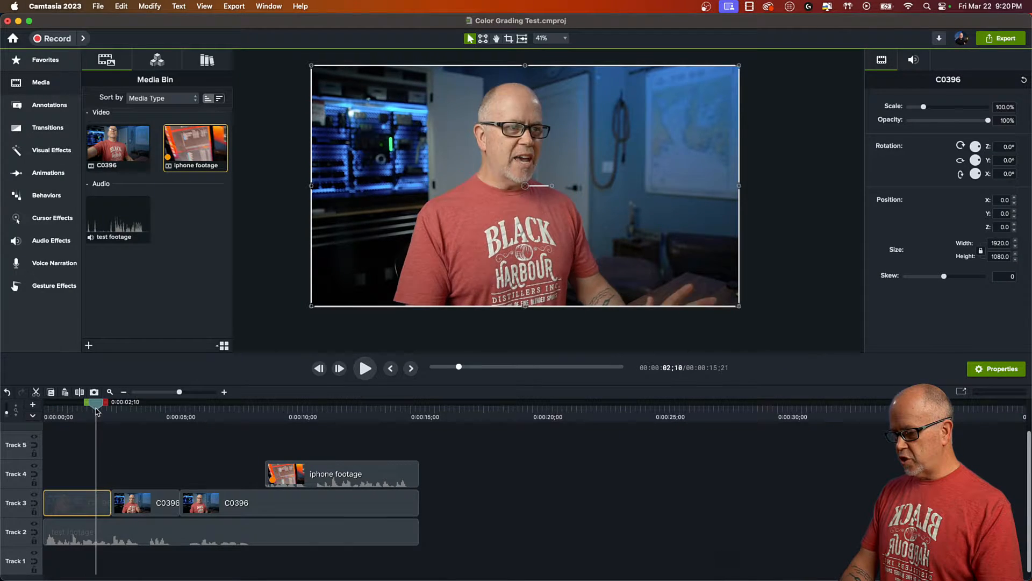
pyautogui.click(332, 401)
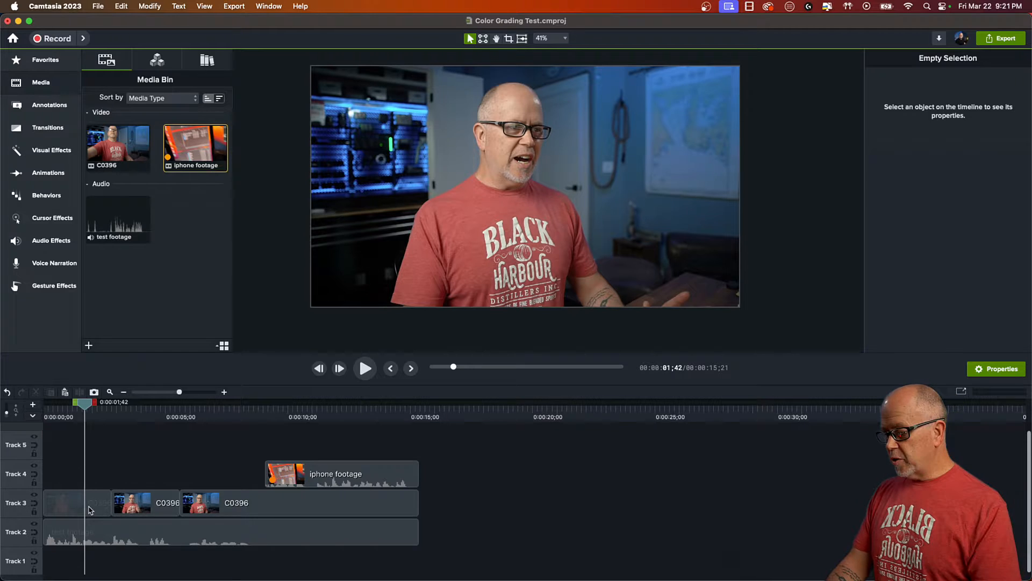
pyautogui.click(76, 502)
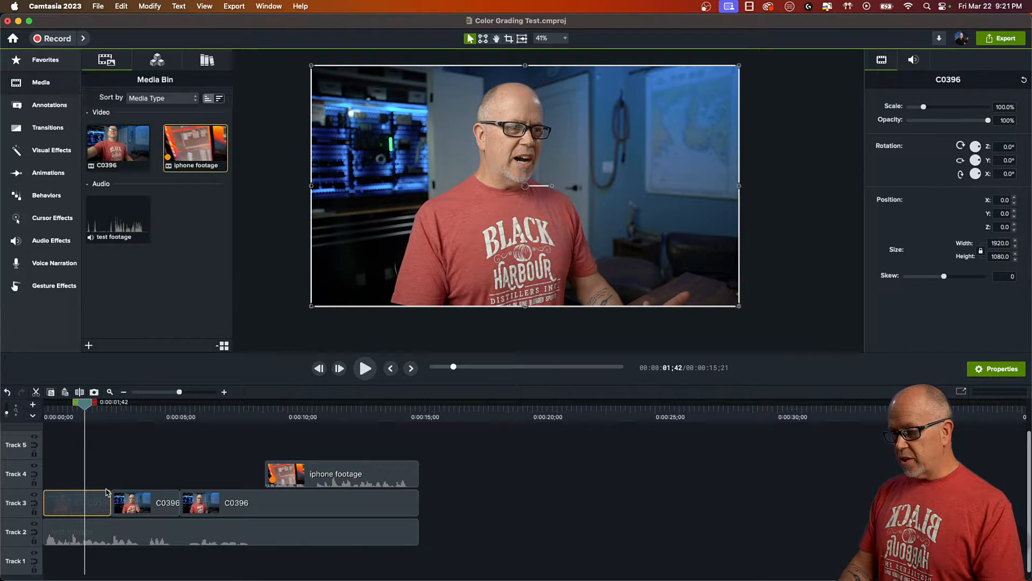
pyautogui.moveTo(52, 150)
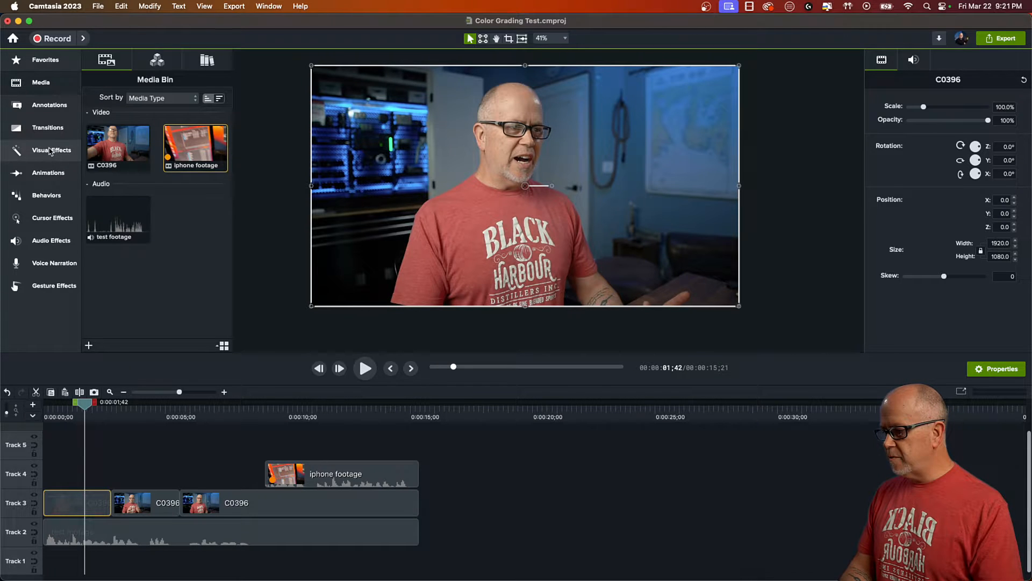
# - Apply Color Adjustment from the Visual Effects Favorites to the first C0396 clip, turning it black and white
pyautogui.click(52, 150)
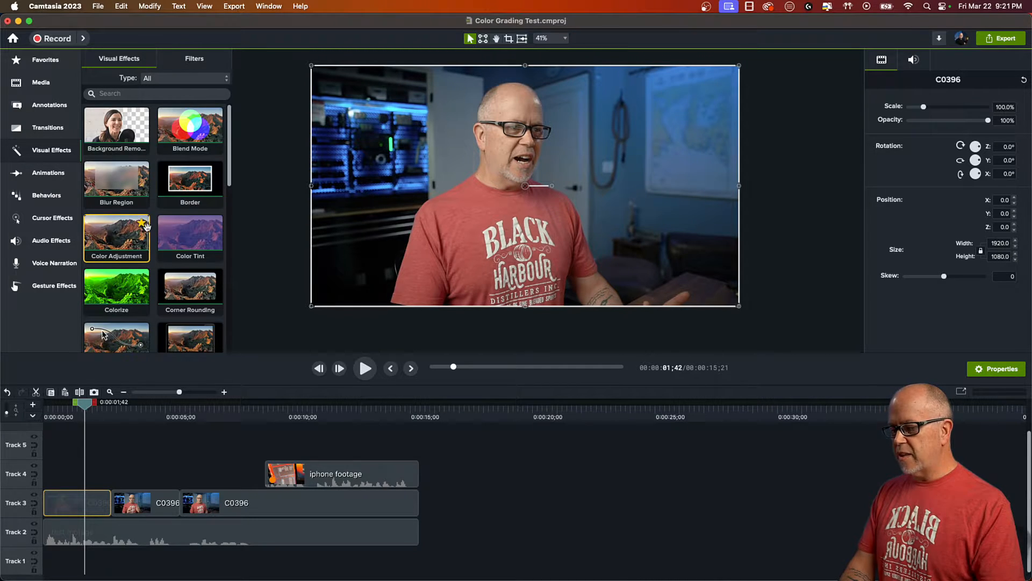
pyautogui.click(46, 59)
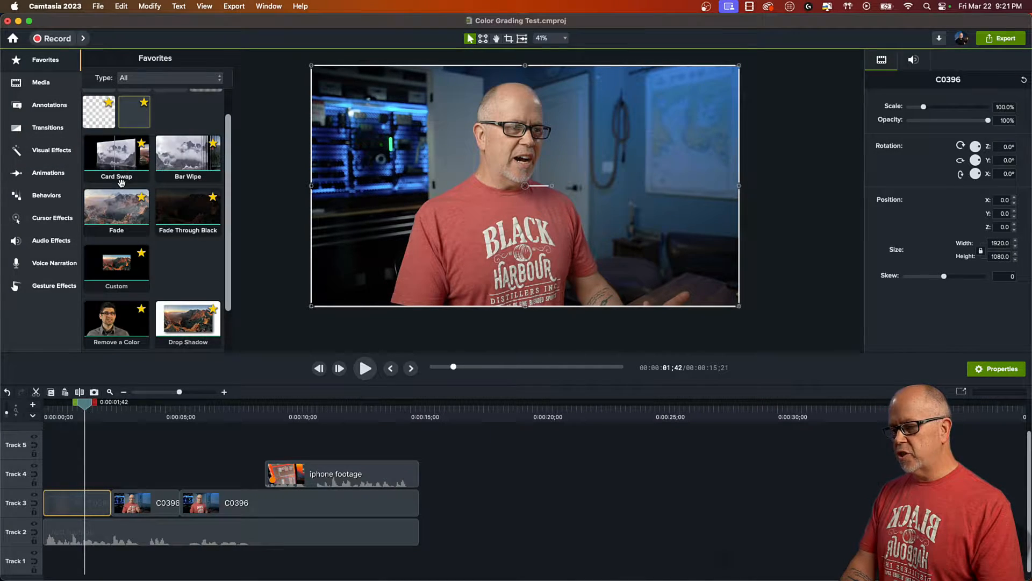
pyautogui.scroll(-3)
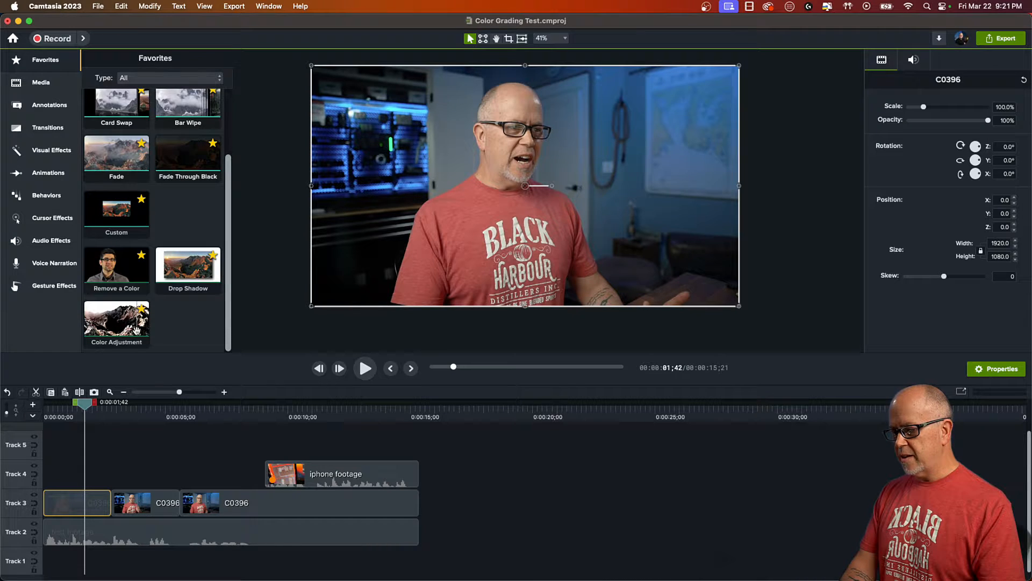
pyautogui.click(51, 150)
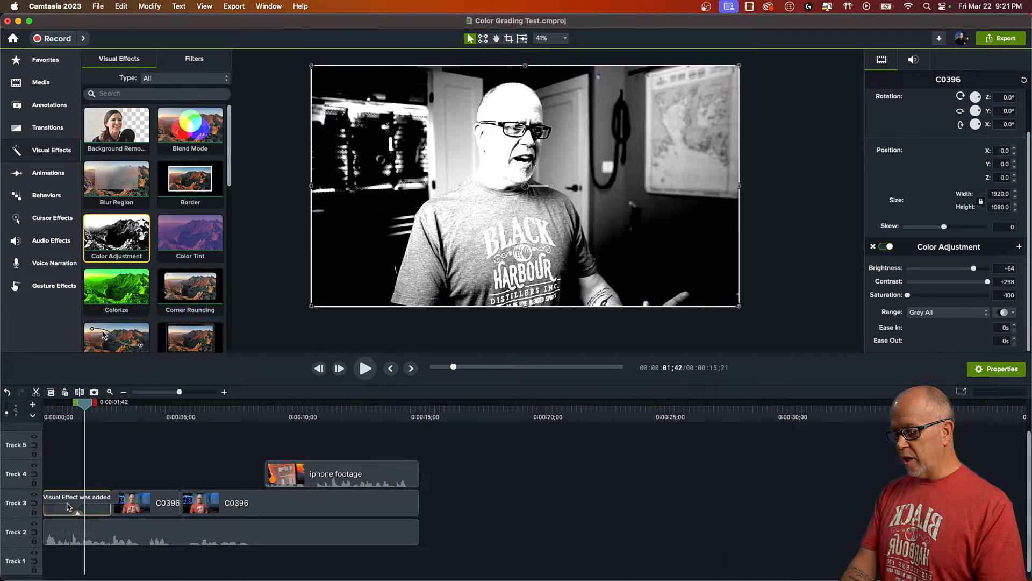
# - Reset the clip's Color Adjustment brightness, contrast and saturation to 0, restoring full colour
pyautogui.click(76, 502)
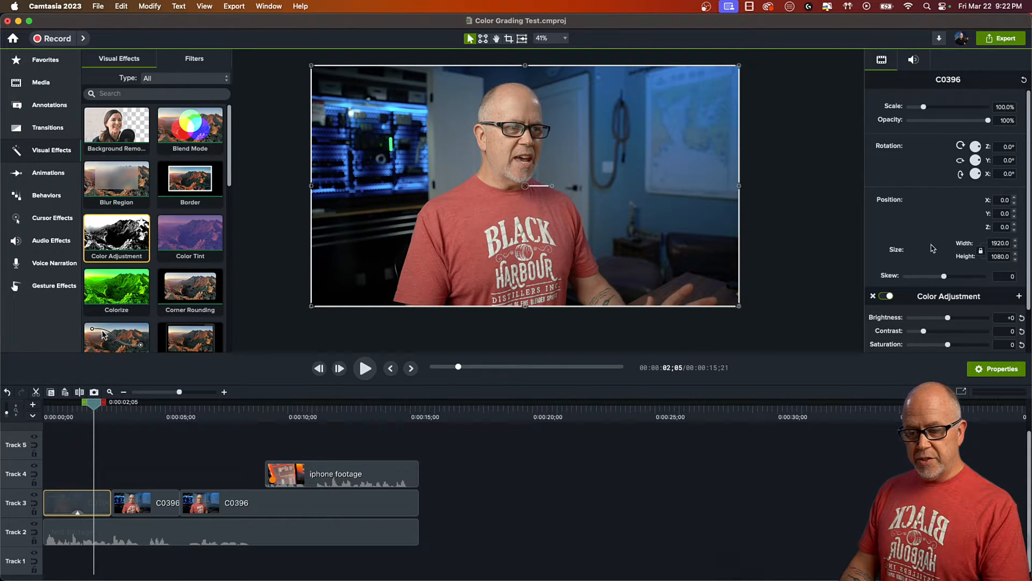
# - Grade the first C0396 clip with brightness -10, contrast +6 and saturation +21
pyautogui.scroll(-3)
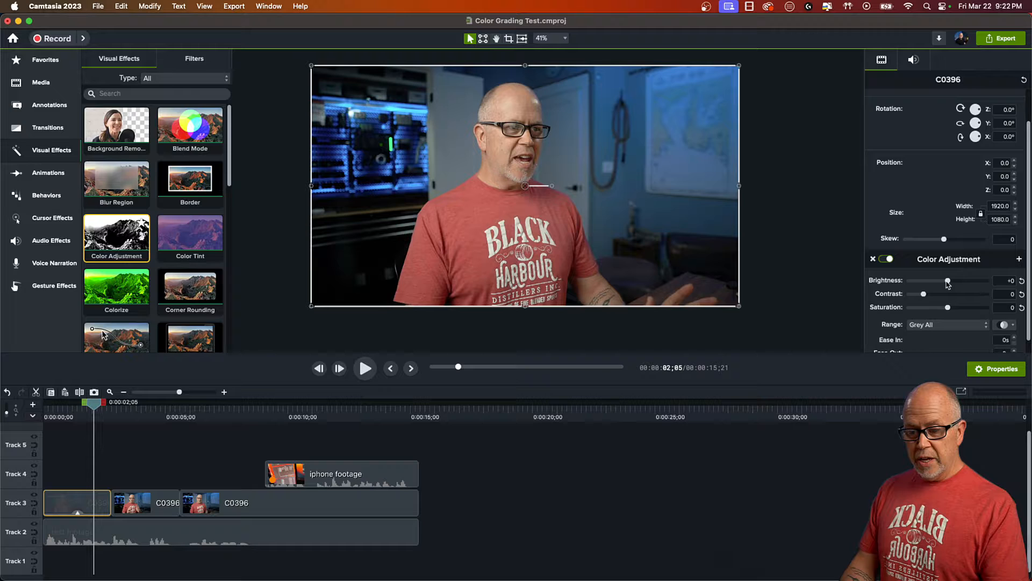
pyautogui.moveTo(948, 280); pyautogui.dragTo(941, 279)
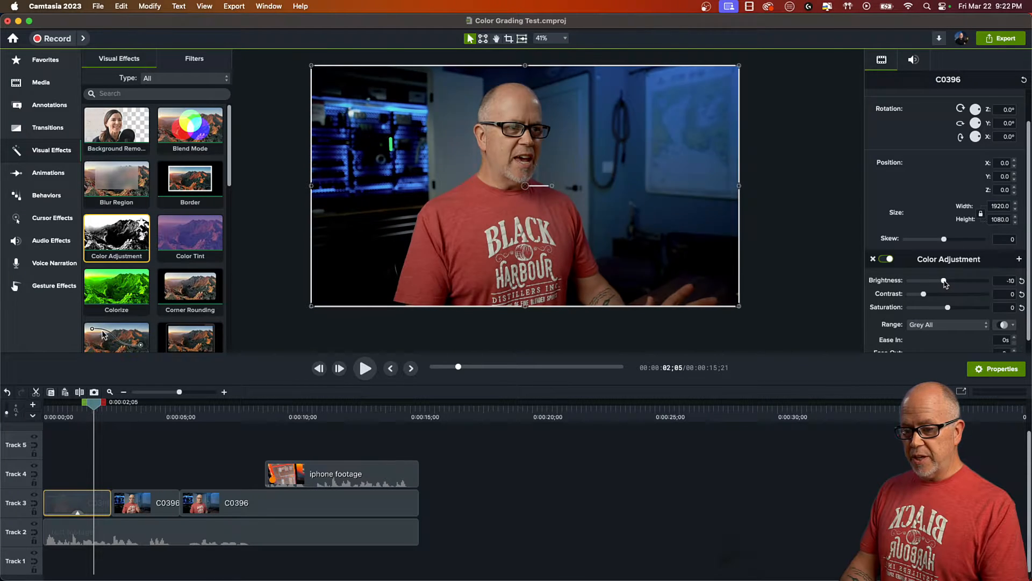
pyautogui.moveTo(944, 279); pyautogui.dragTo(945, 279)
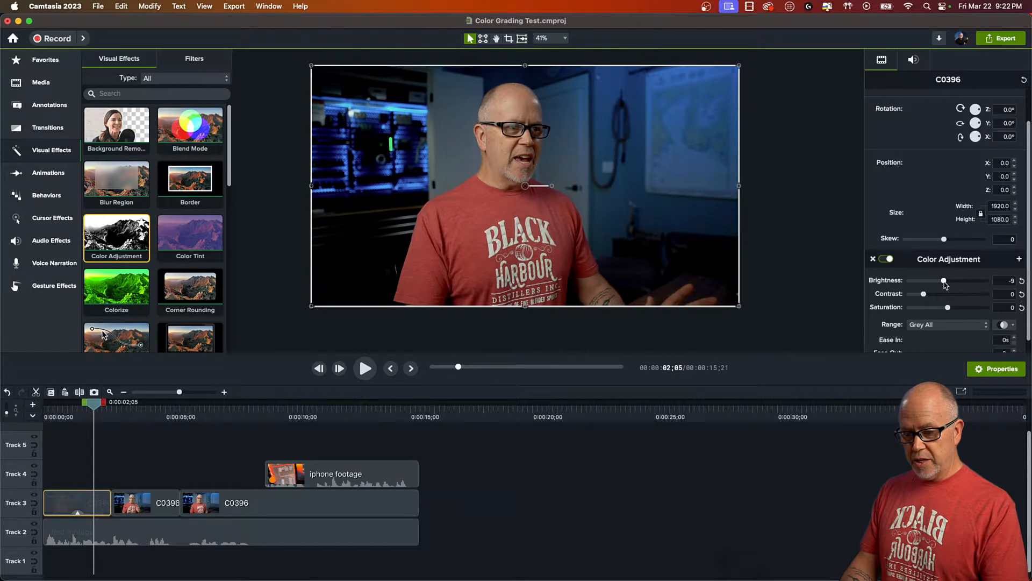
pyautogui.moveTo(945, 280); pyautogui.dragTo(942, 280)
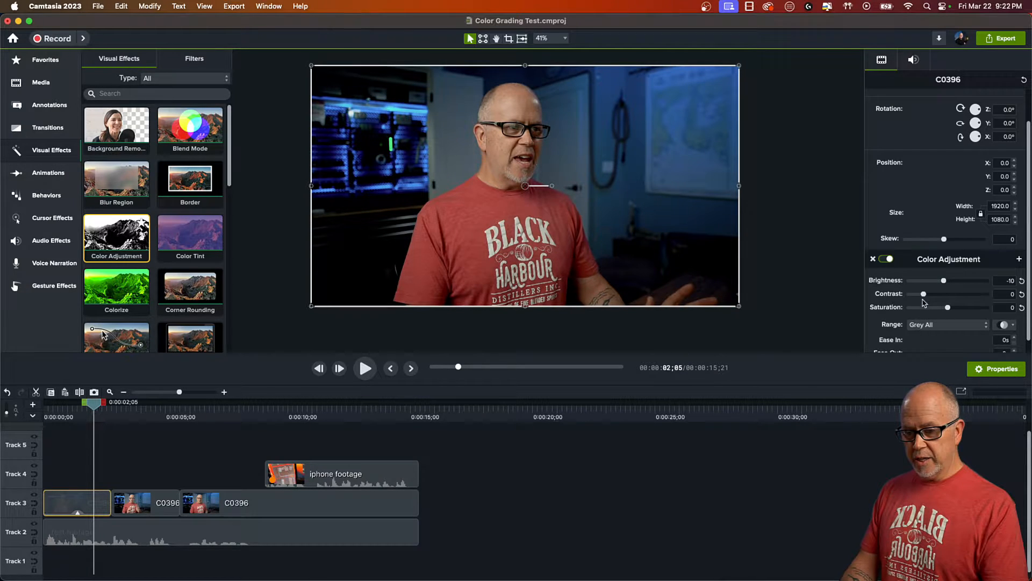
pyautogui.moveTo(924, 294); pyautogui.dragTo(936, 293)
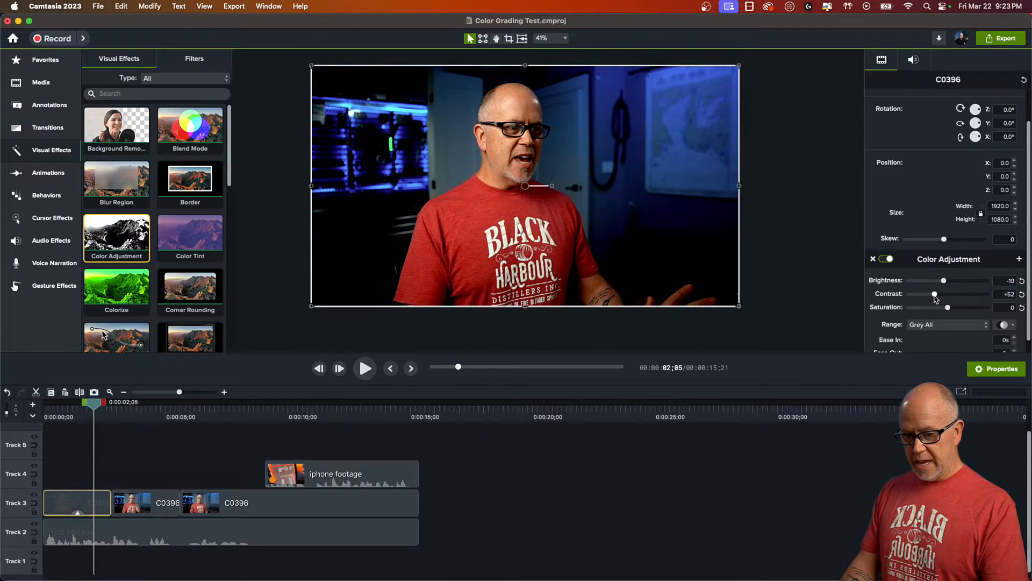
pyautogui.moveTo(948, 293); pyautogui.dragTo(927, 293)
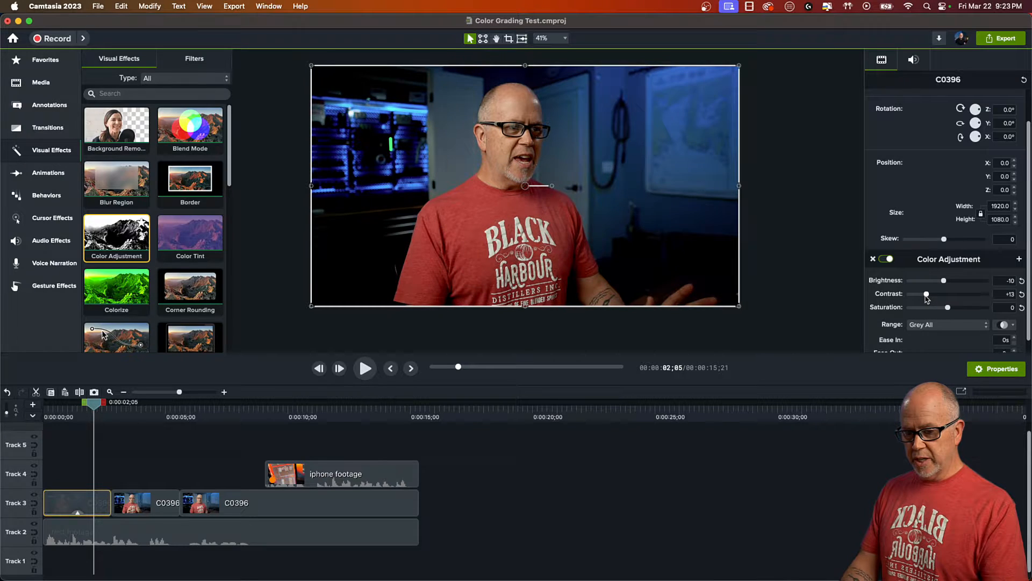
pyautogui.moveTo(935, 294); pyautogui.dragTo(924, 294)
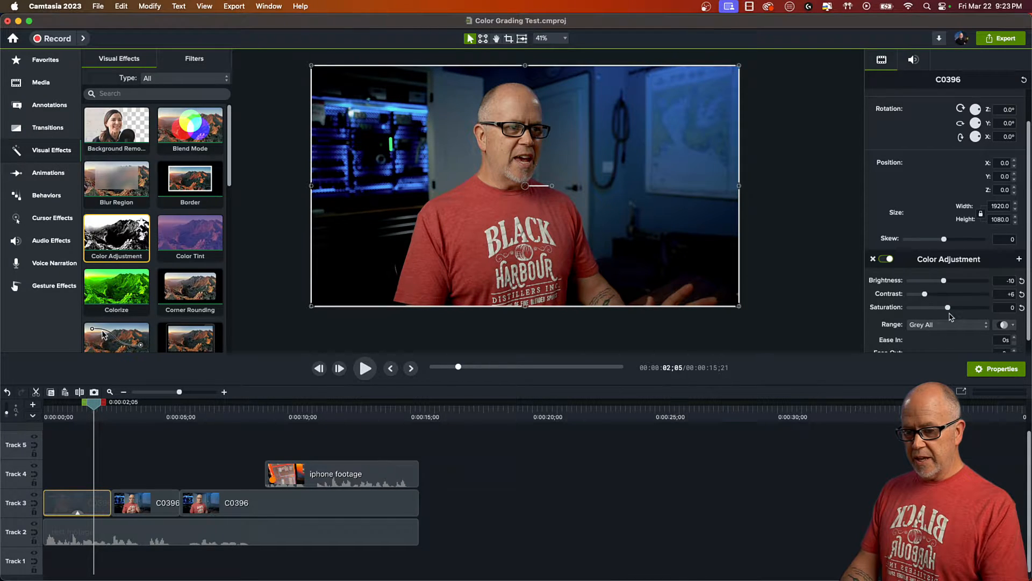
pyautogui.moveTo(948, 307); pyautogui.dragTo(939, 308)
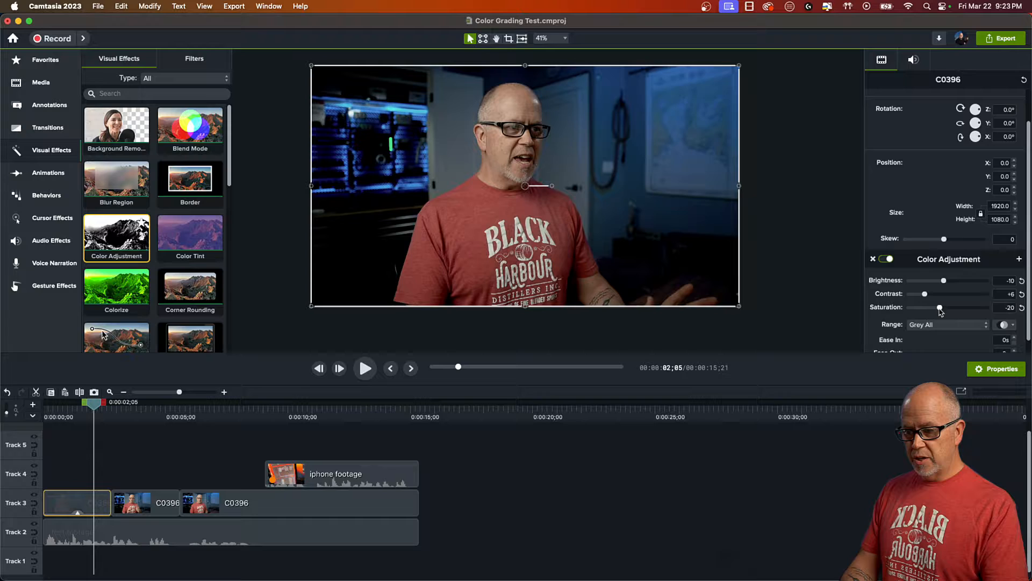
pyautogui.moveTo(939, 308); pyautogui.dragTo(965, 308)
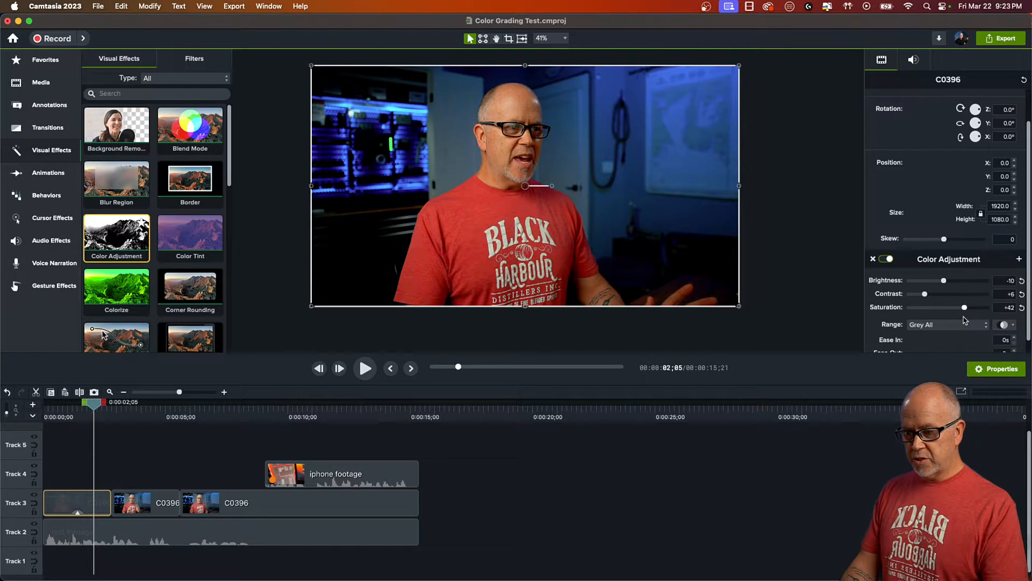
pyautogui.moveTo(965, 307); pyautogui.dragTo(956, 307)
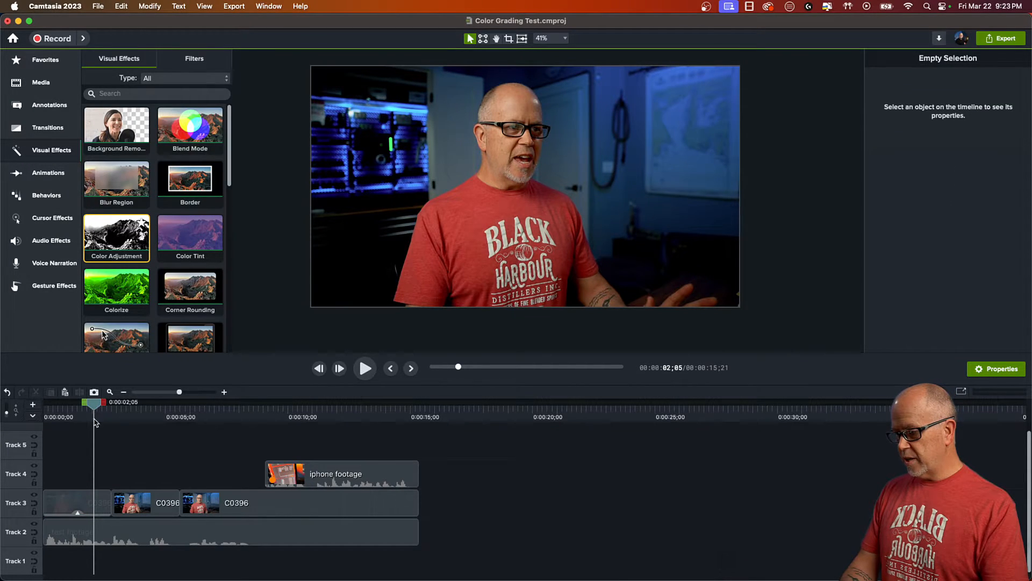
# - Toggle the first clip's Color Adjustment off and on to compare graded and ungraded footage
pyautogui.click(76, 502)
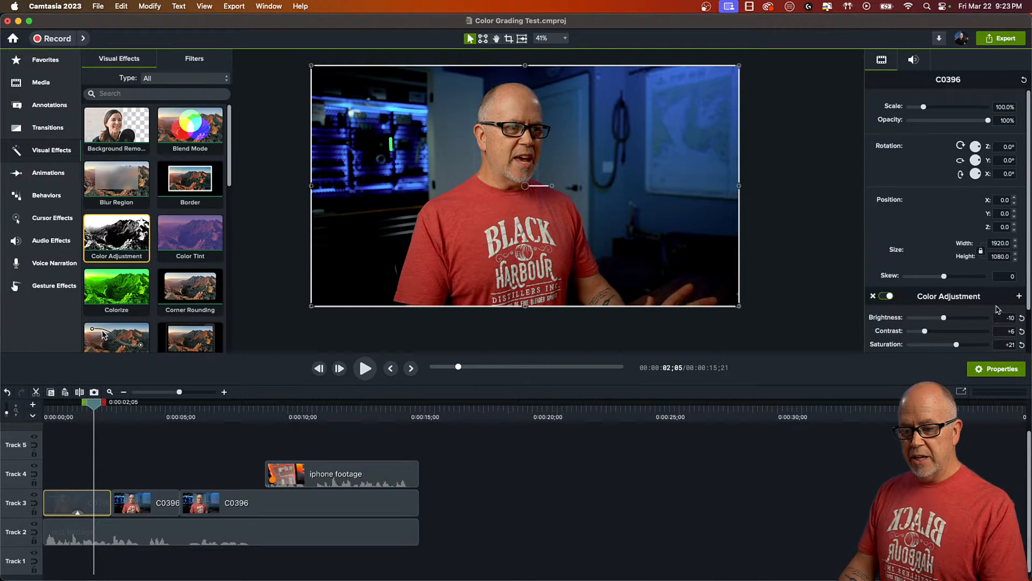
pyautogui.scroll(-3)
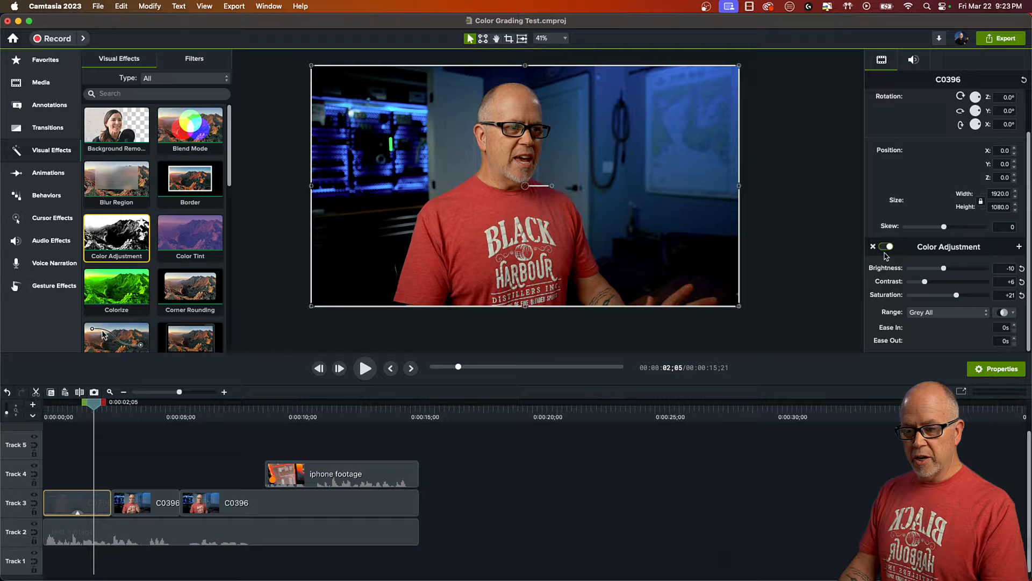
pyautogui.click(886, 246)
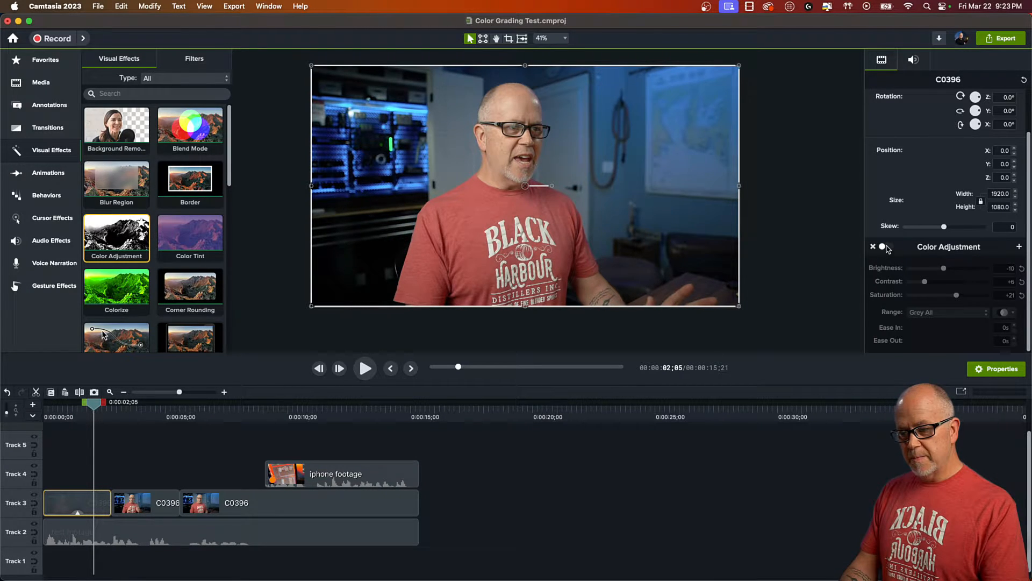
pyautogui.click(885, 246)
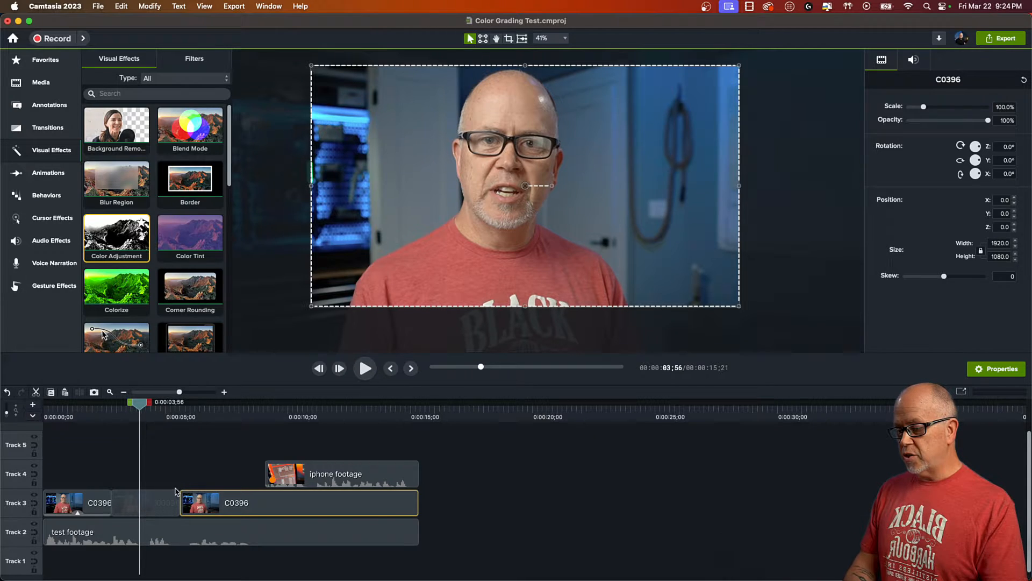
pyautogui.moveTo(176, 461)
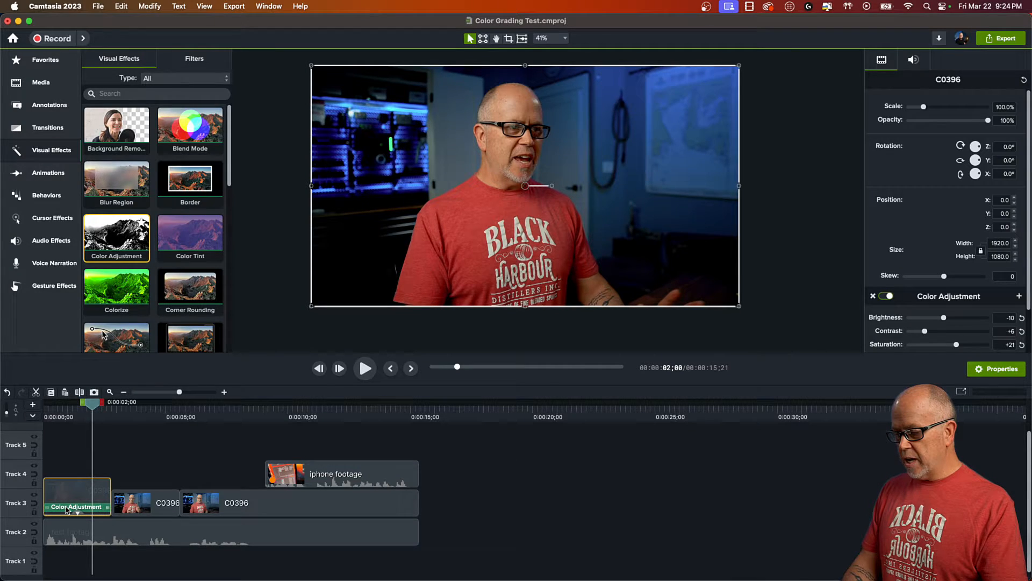
# - Drag the first clip's Color Adjustment effect onto the middle C0396 clip
pyautogui.click(76, 507)
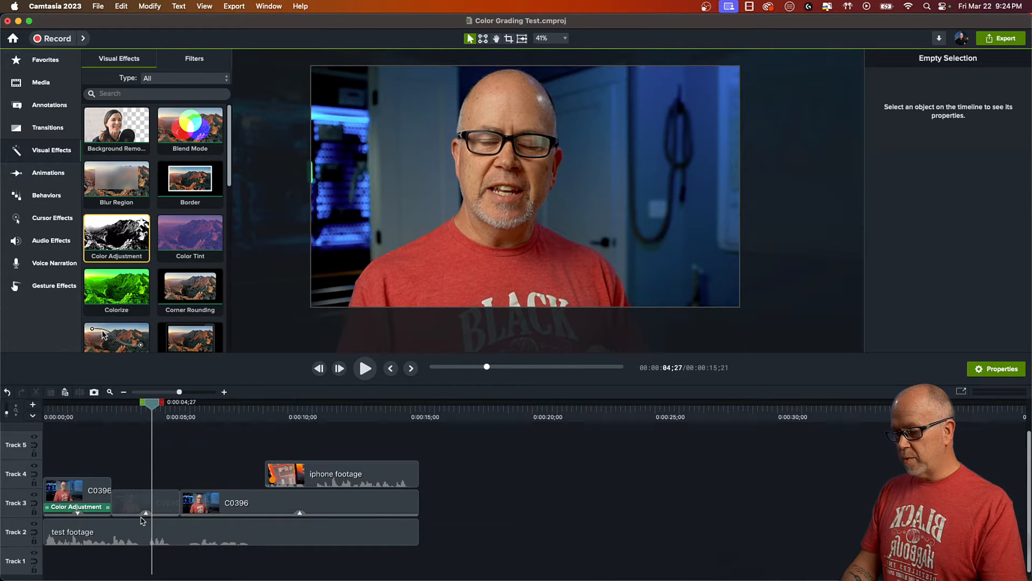
pyautogui.moveTo(76, 507); pyautogui.dragTo(143, 507)
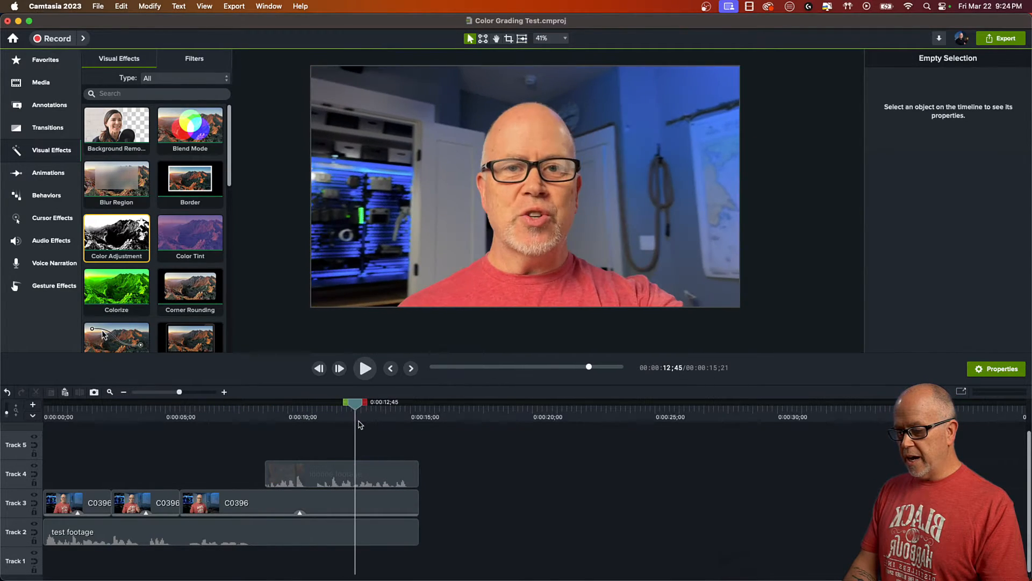
# - Play back the iPhone section and check the iPhone clip's Color Adjustment effect
pyautogui.click(364, 367)
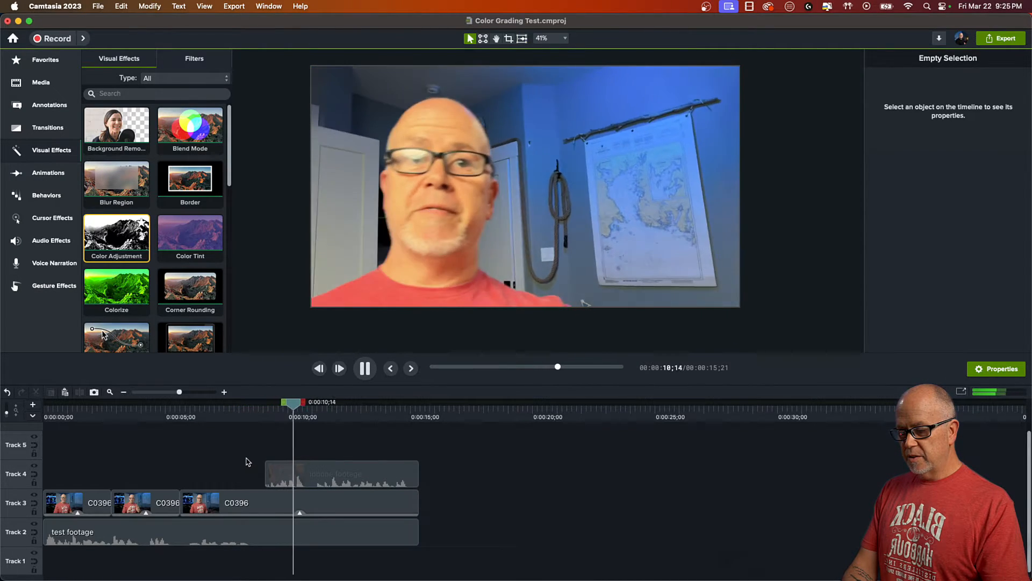
pyautogui.click(364, 368)
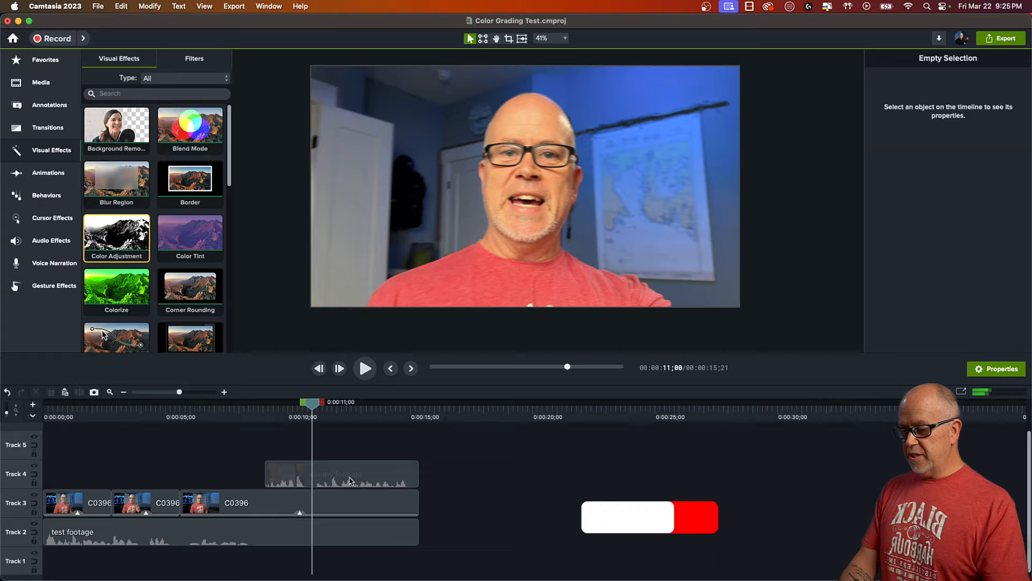
pyautogui.click(341, 473)
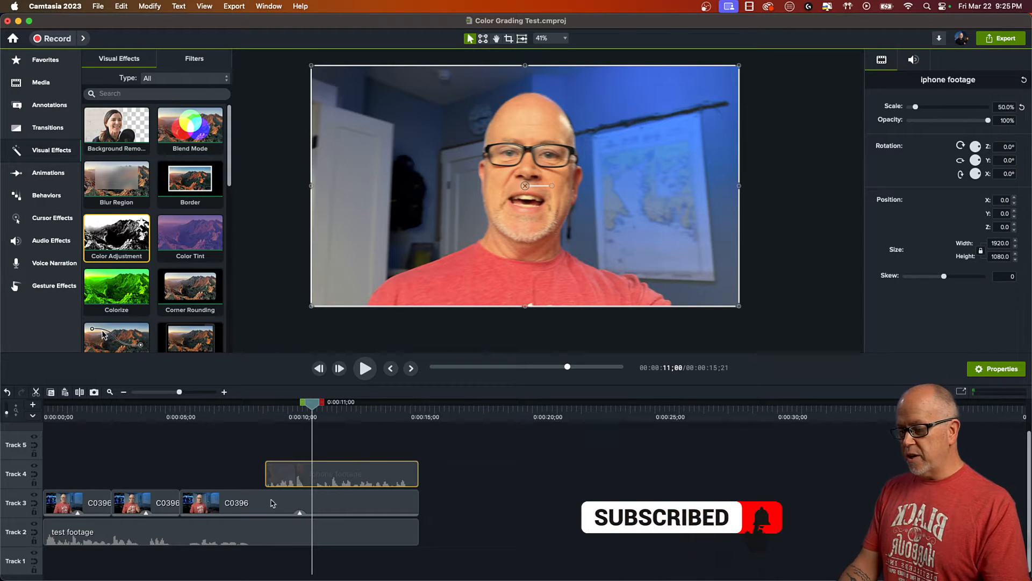
pyautogui.click(296, 503)
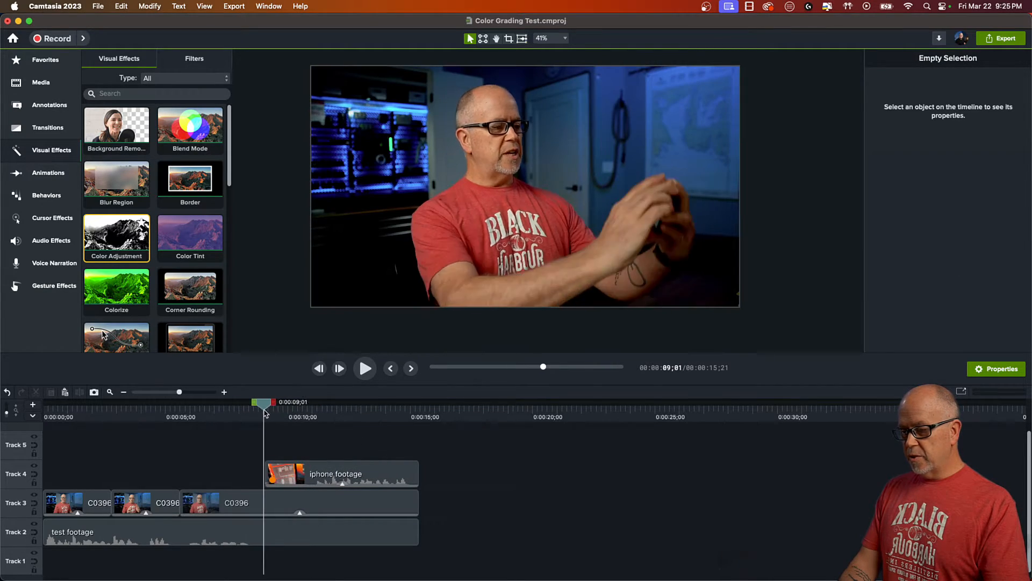
pyautogui.click(341, 473)
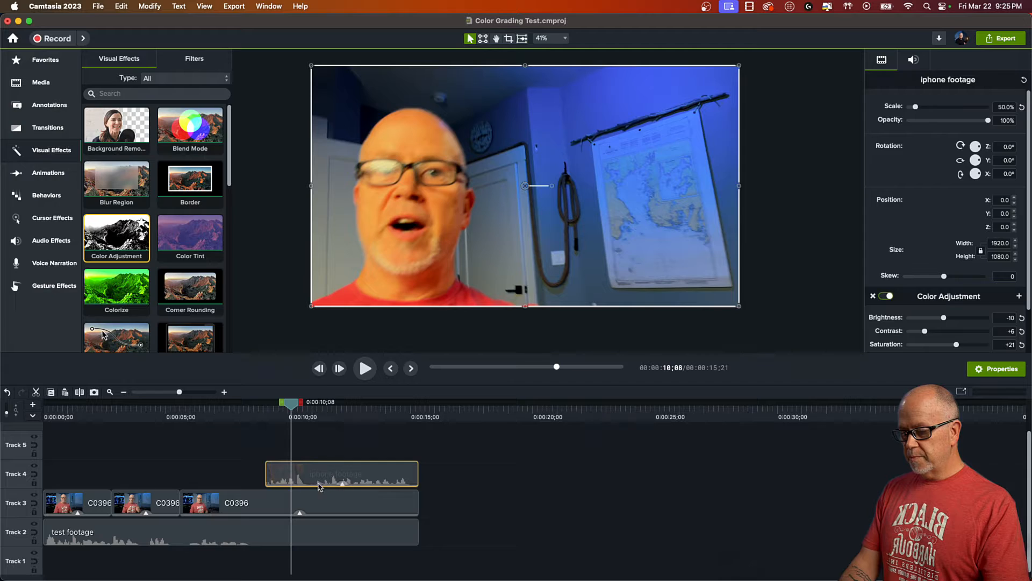
pyautogui.click(299, 502)
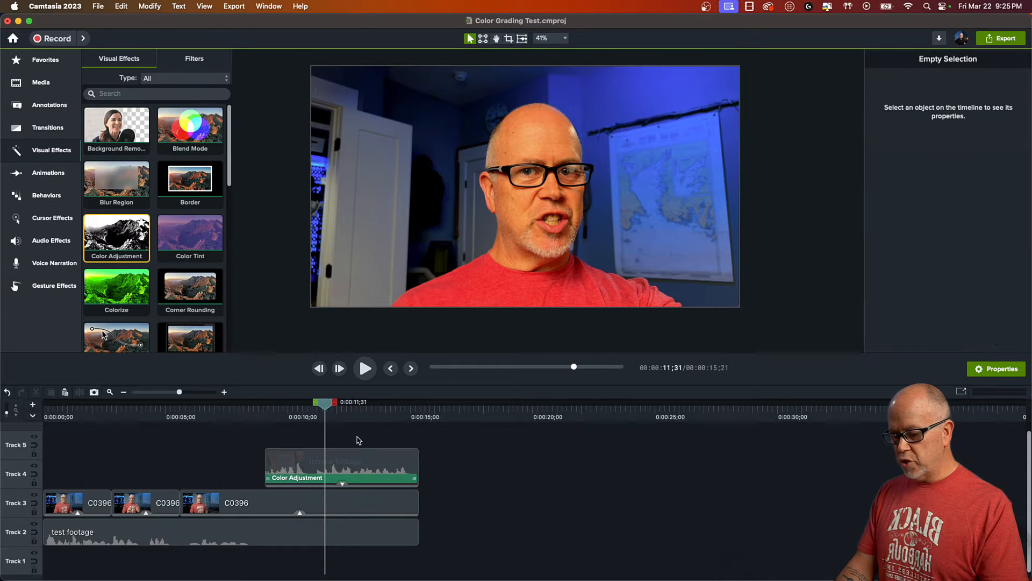
# - Retune the iPhone clip's Color Adjustment to saturation -27, contrast +14 and brightness -9
pyautogui.click(340, 467)
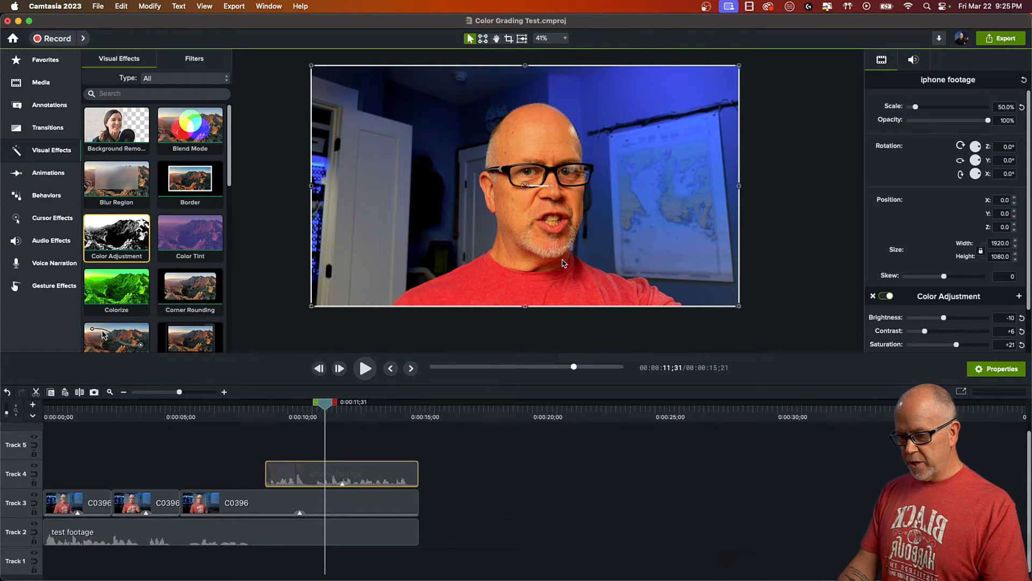
pyautogui.scroll(-3)
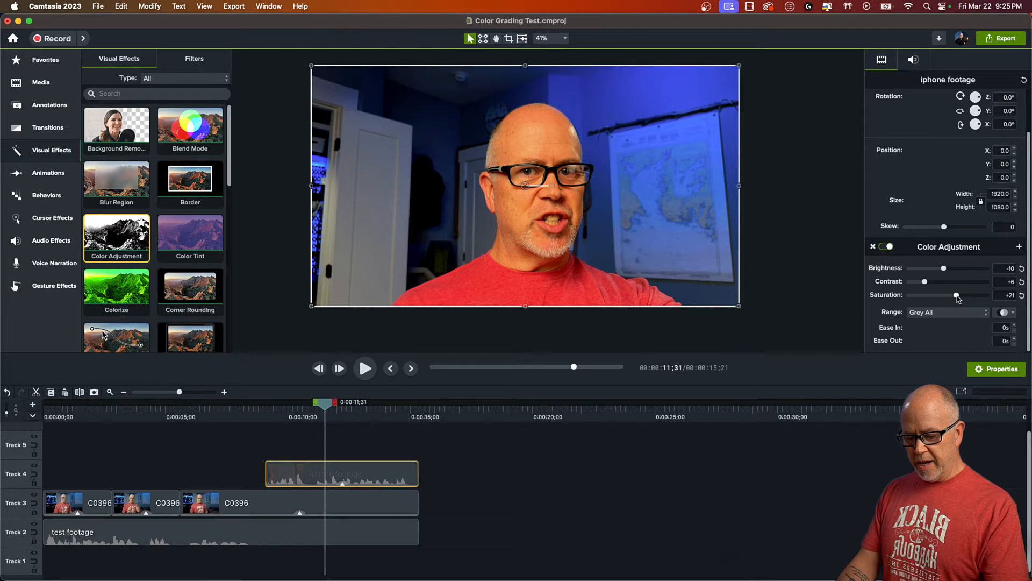
pyautogui.moveTo(957, 295); pyautogui.dragTo(952, 295)
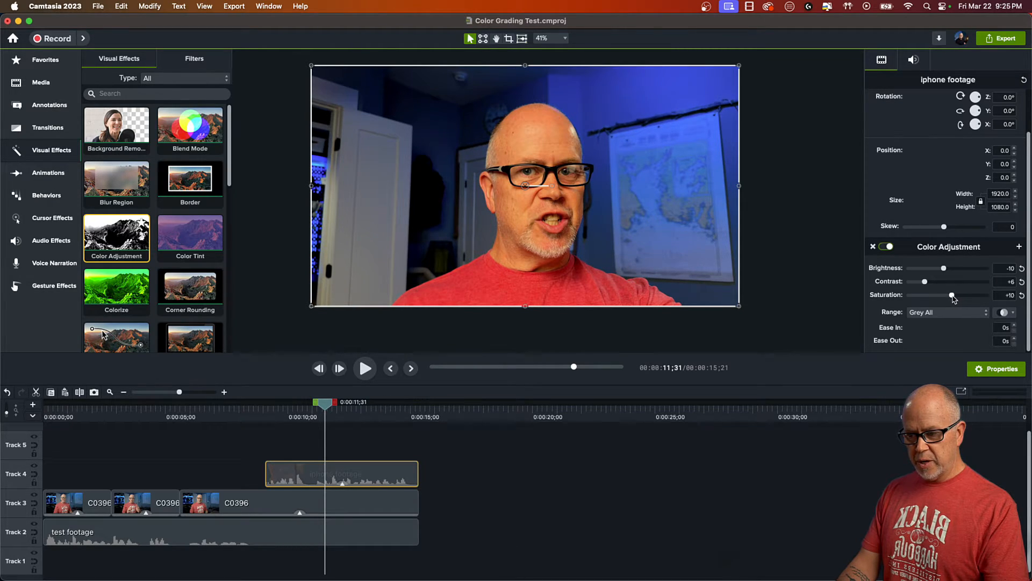
pyautogui.moveTo(953, 296); pyautogui.dragTo(937, 296)
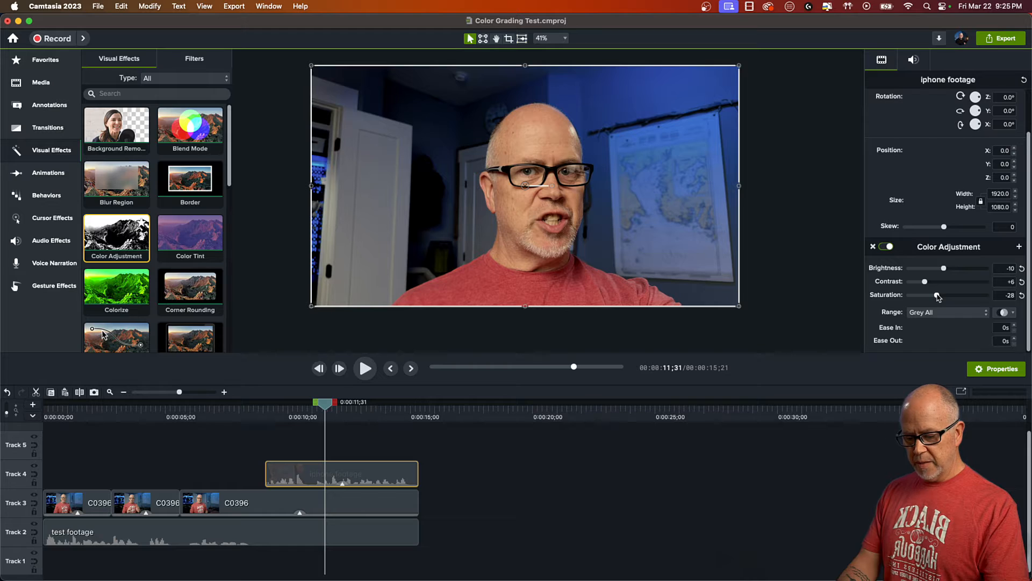
pyautogui.moveTo(935, 295); pyautogui.dragTo(940, 295)
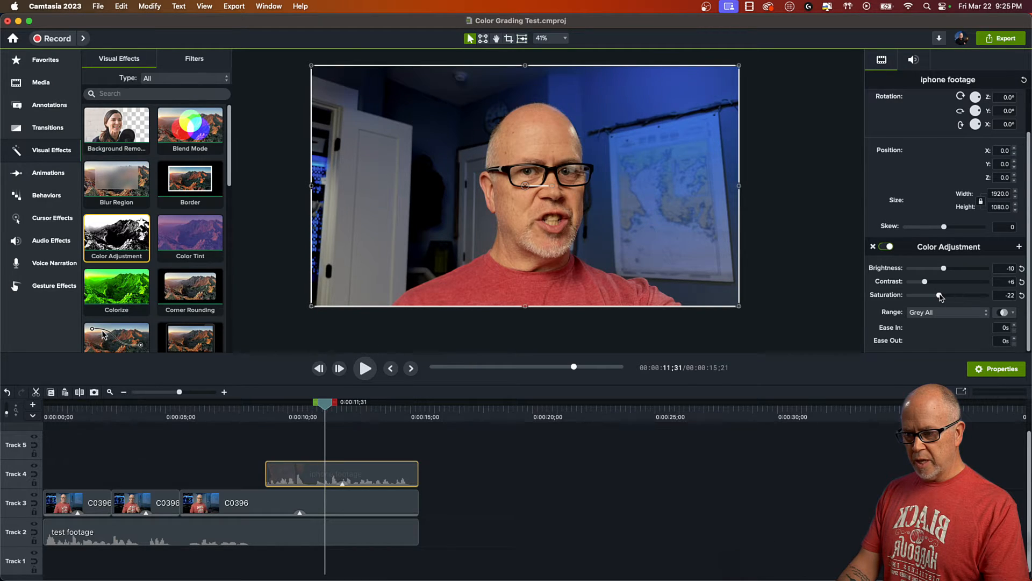
pyautogui.moveTo(938, 294); pyautogui.dragTo(935, 294)
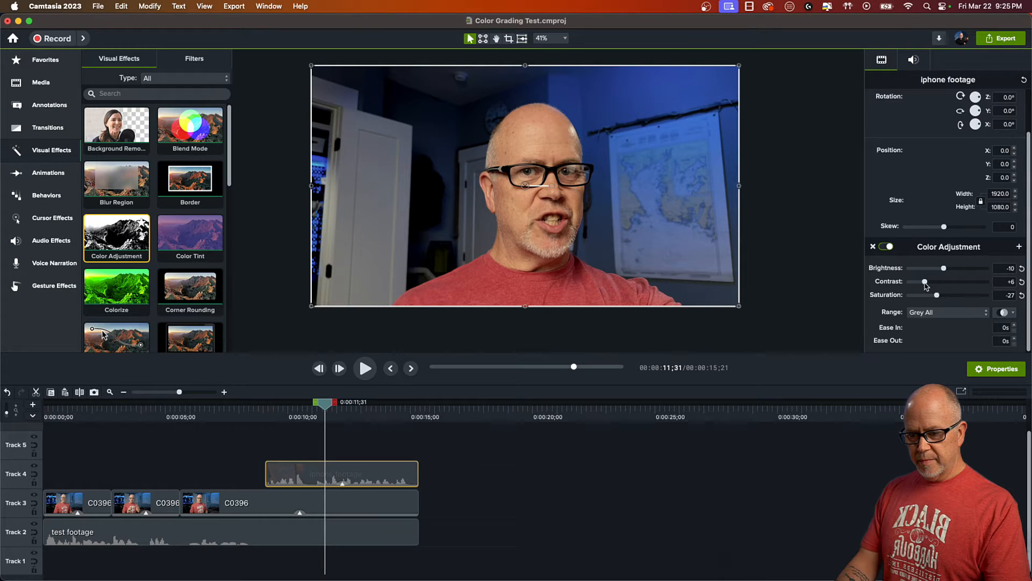
pyautogui.moveTo(929, 282); pyautogui.dragTo(925, 282)
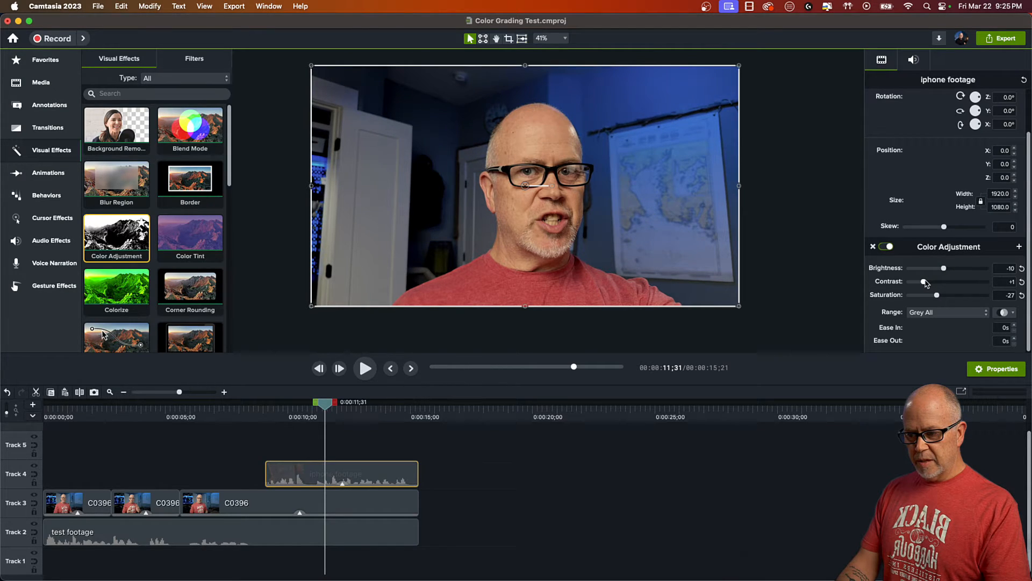
pyautogui.moveTo(927, 281); pyautogui.dragTo(927, 281)
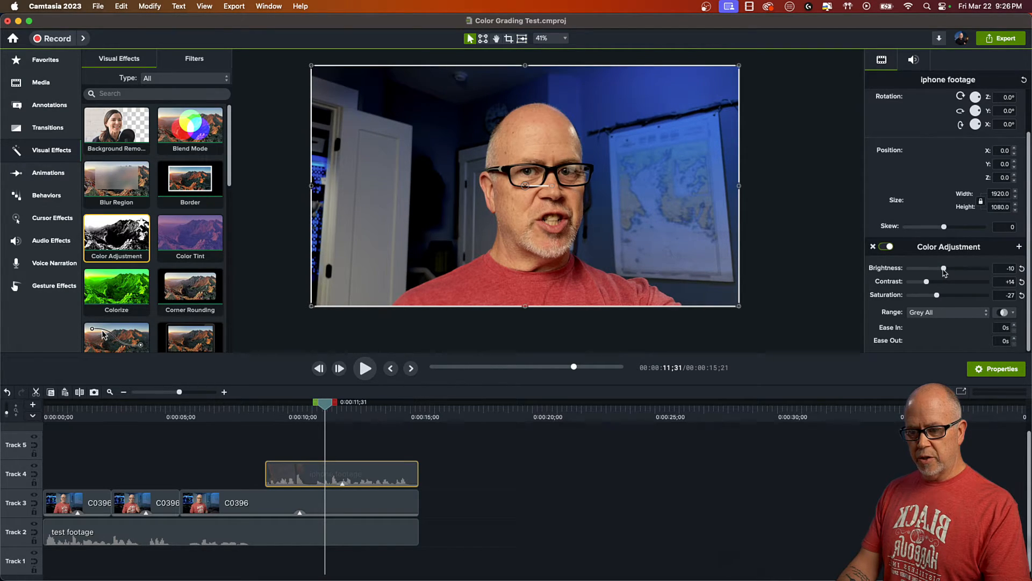
pyautogui.moveTo(935, 267); pyautogui.dragTo(945, 268)
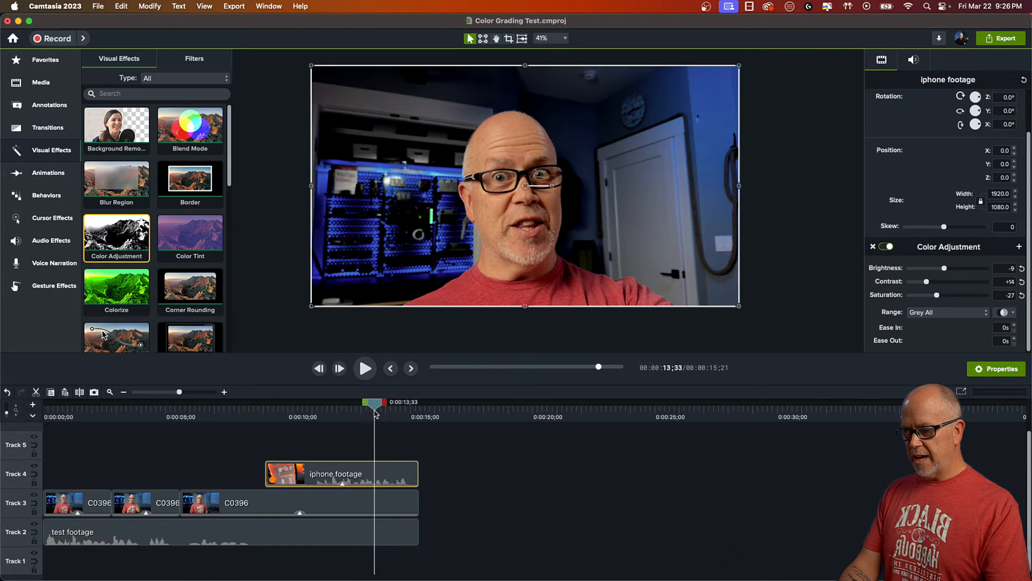
# - Toggle the iPhone clip's Color Adjustment off and on, then switch off the last C0396 clip's
pyautogui.click(311, 402)
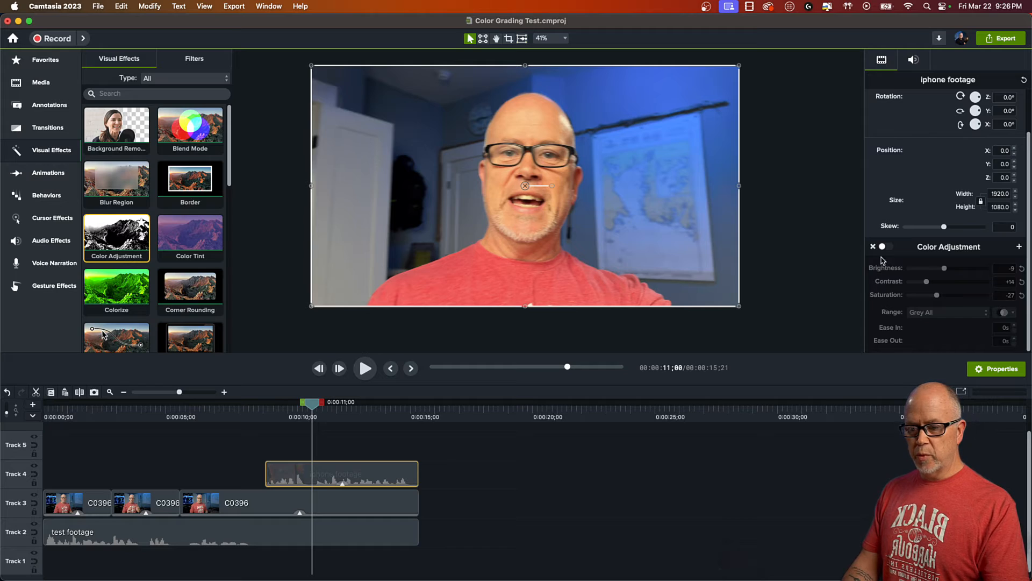
pyautogui.click(885, 246)
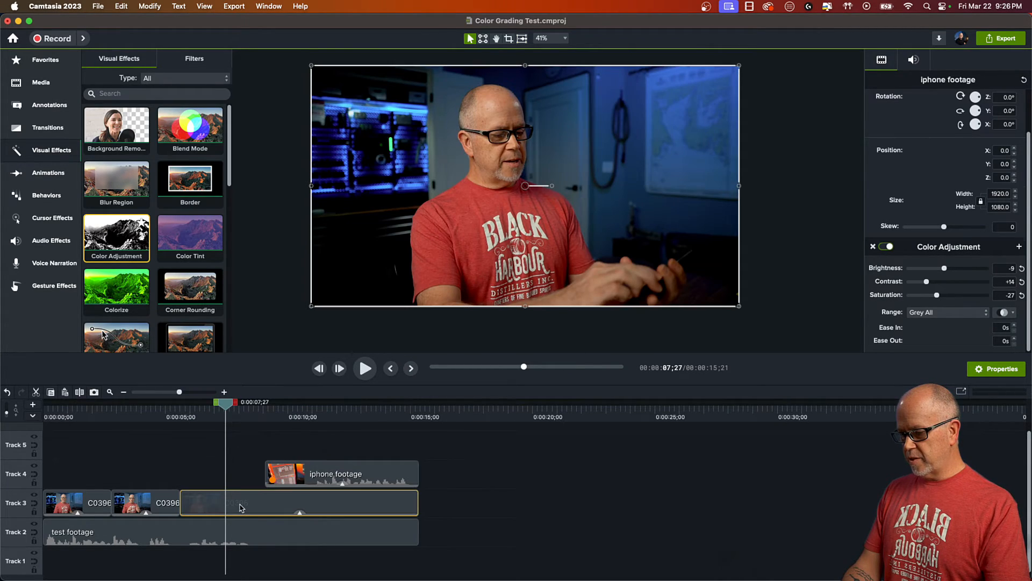
pyautogui.click(299, 502)
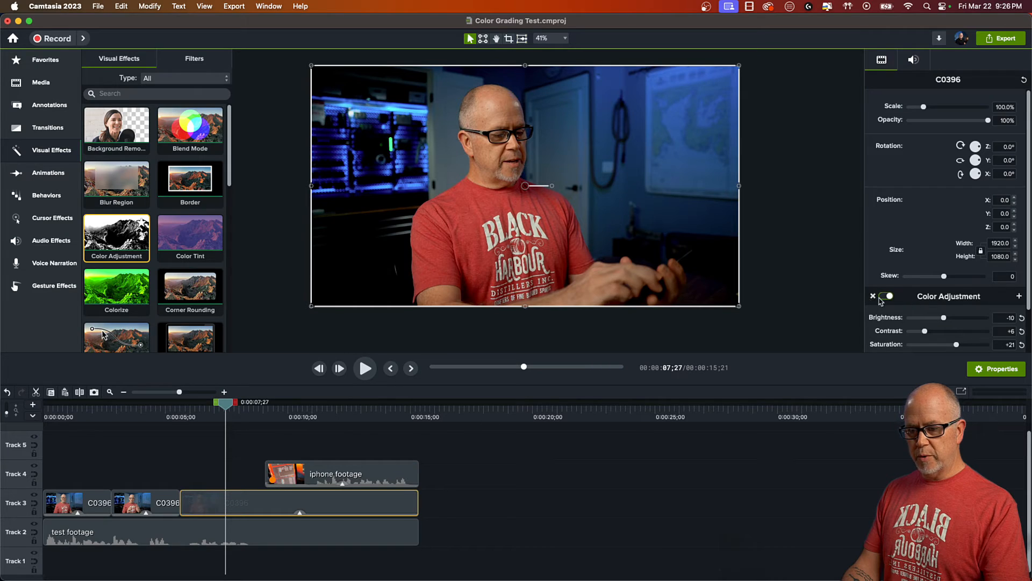
pyautogui.click(885, 295)
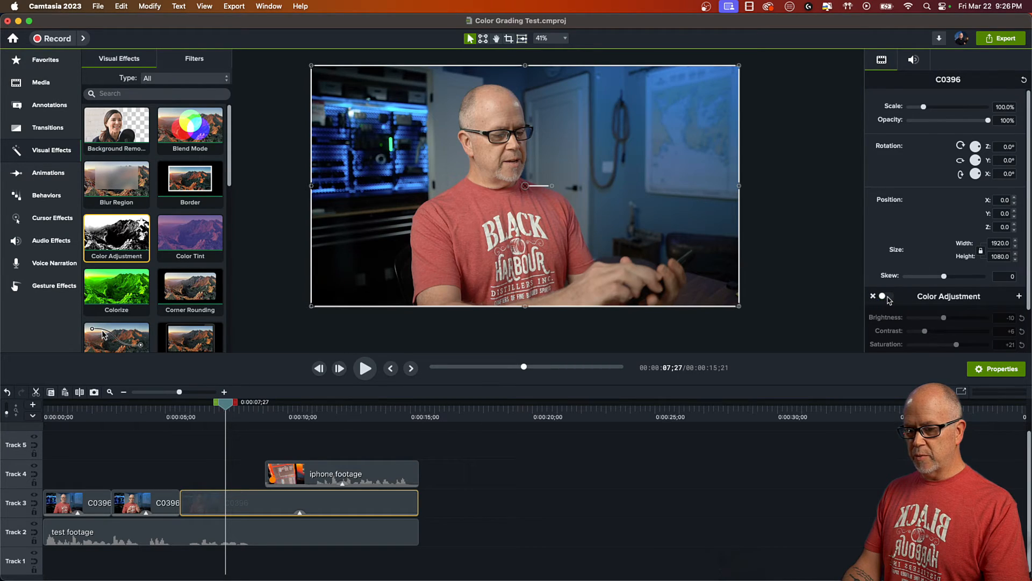